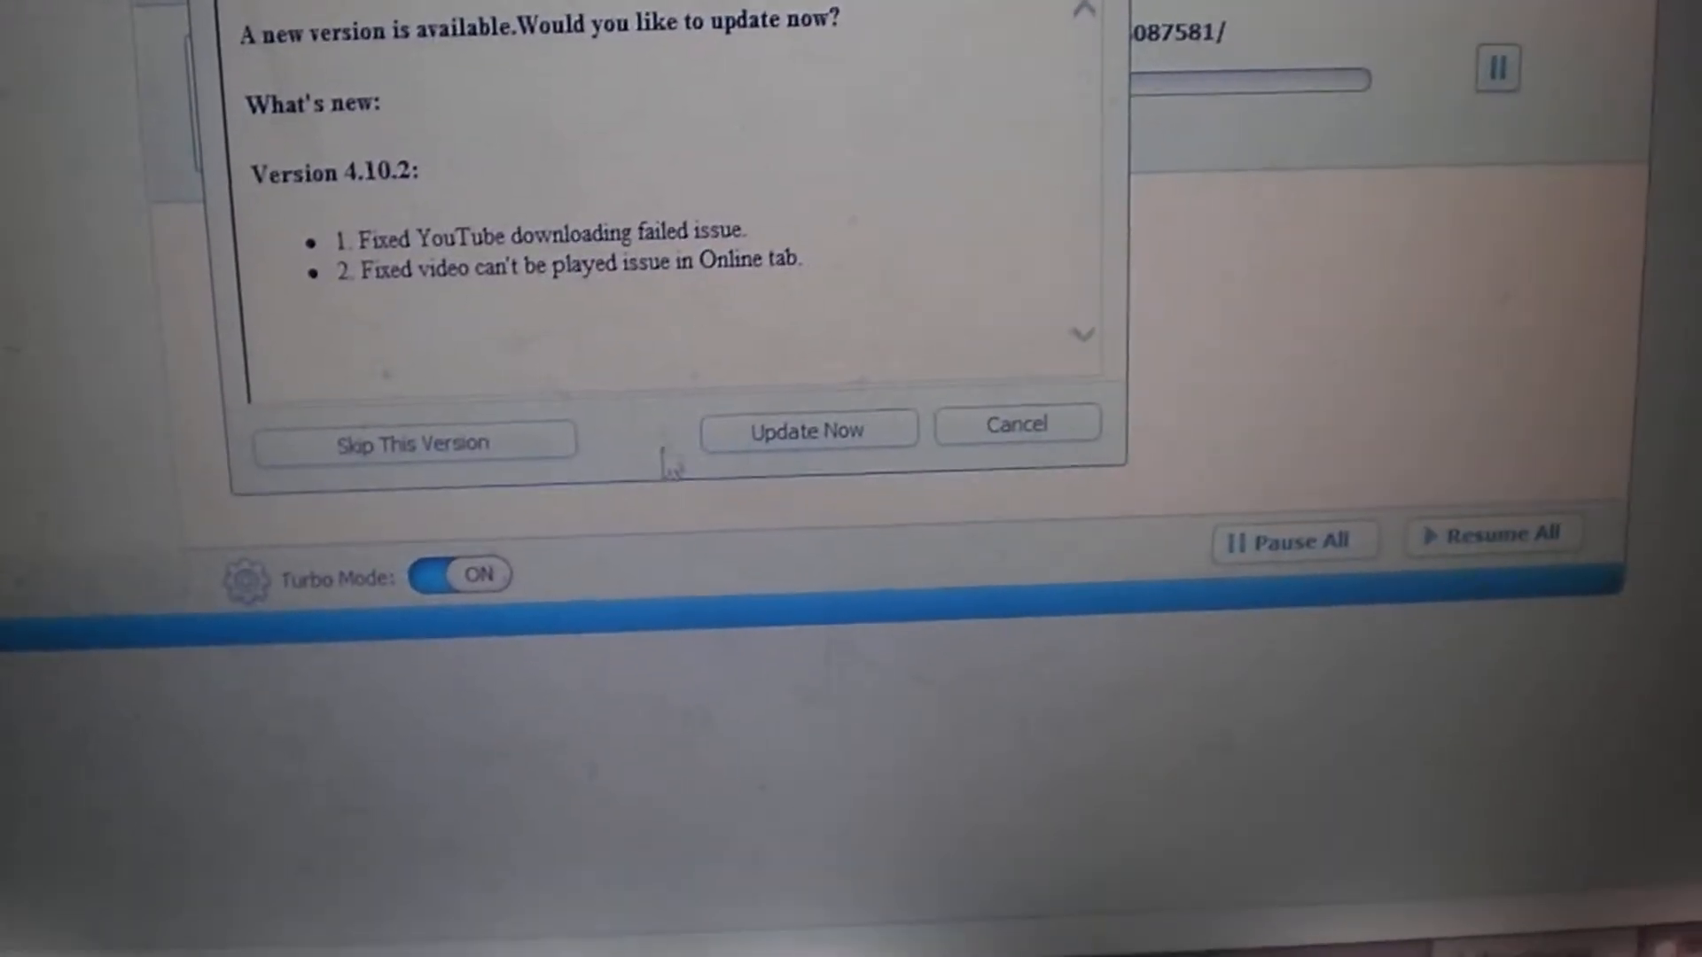
Step: Skip version 4.10.2 in the update prompt, leaving the no-update-available confirmation shown
{"action": "left_click", "coordinate": [807, 430]}
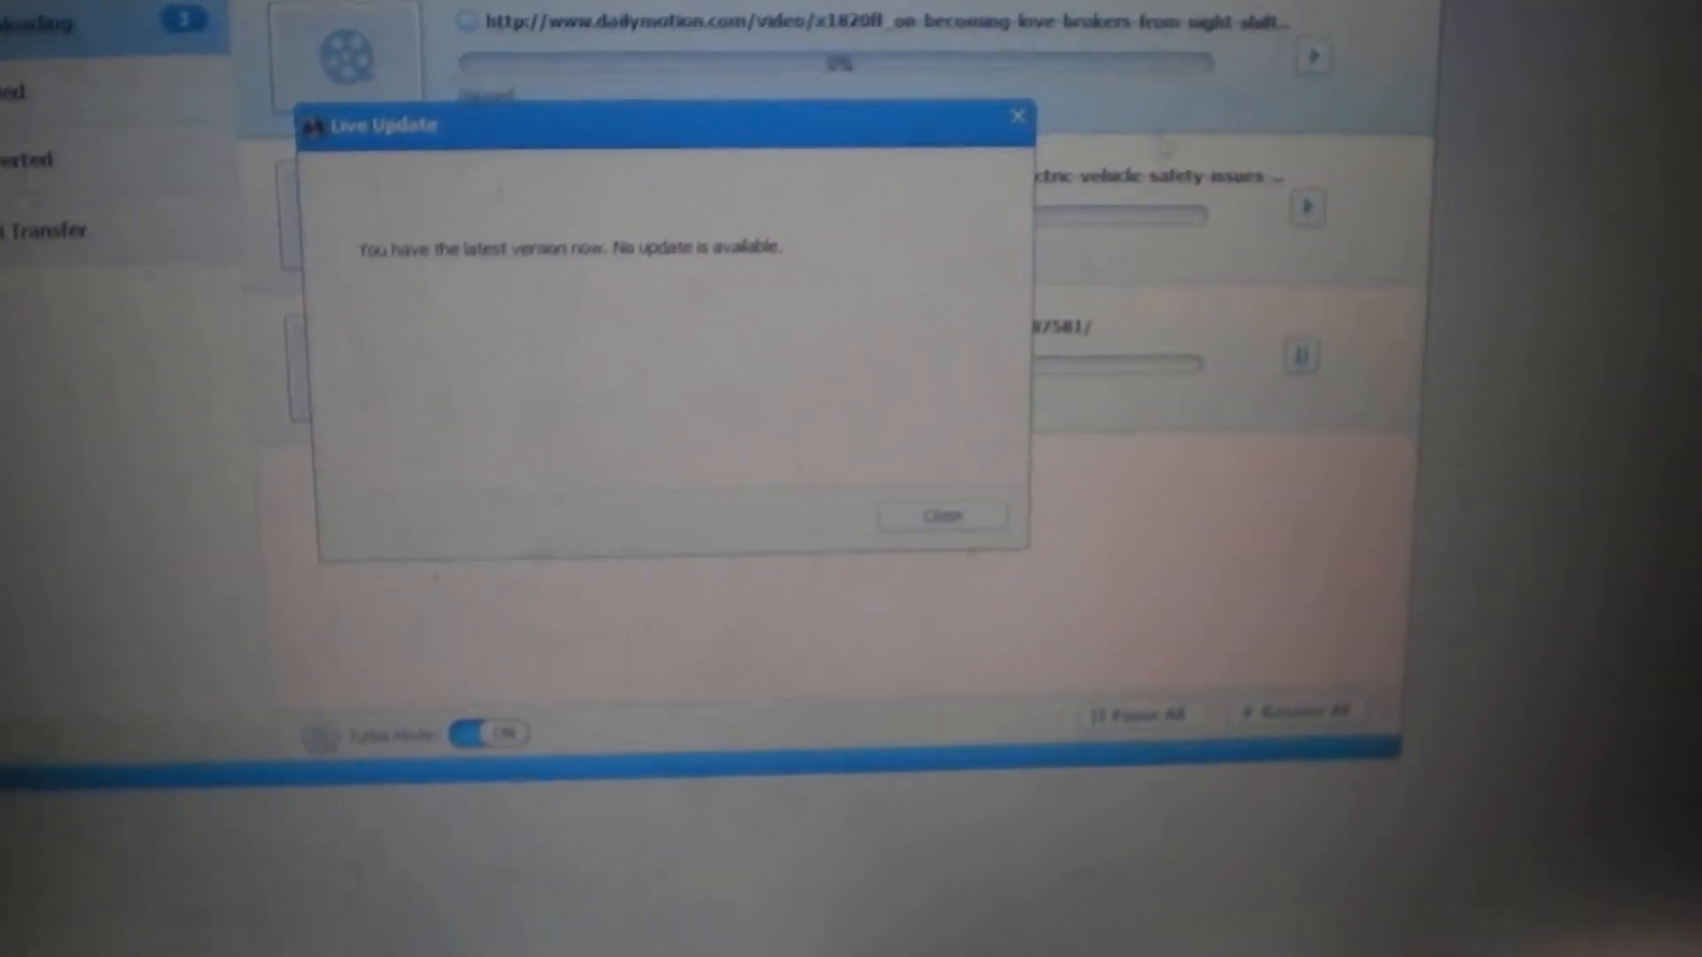